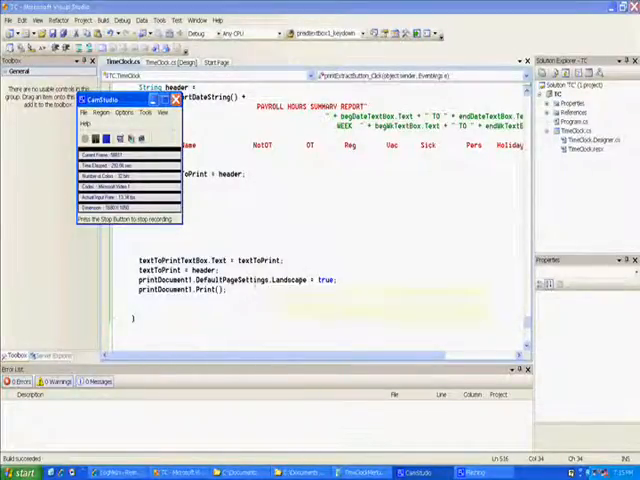
# - Stop the running form and return to the payroll hours summary report code
pyautogui.click(176, 100)
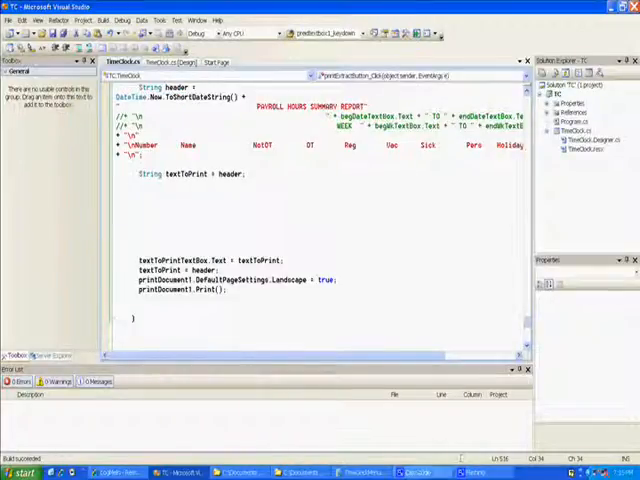